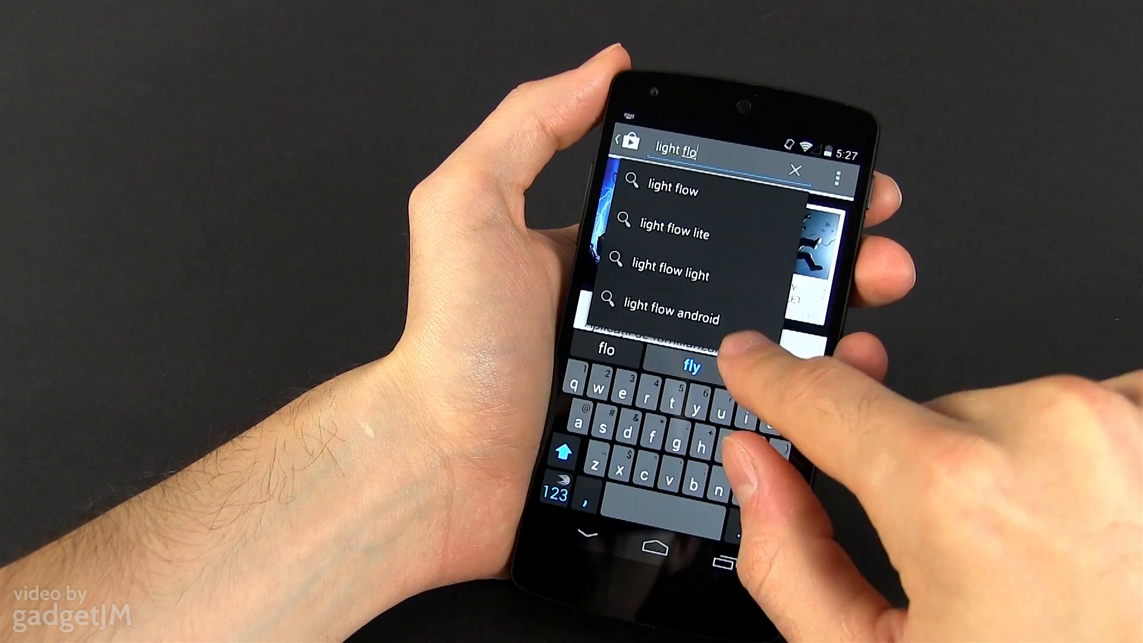
# Search Google Play for 'light flo' and open Light Flow Lite's Notifications list
pyautogui.click(664, 191)
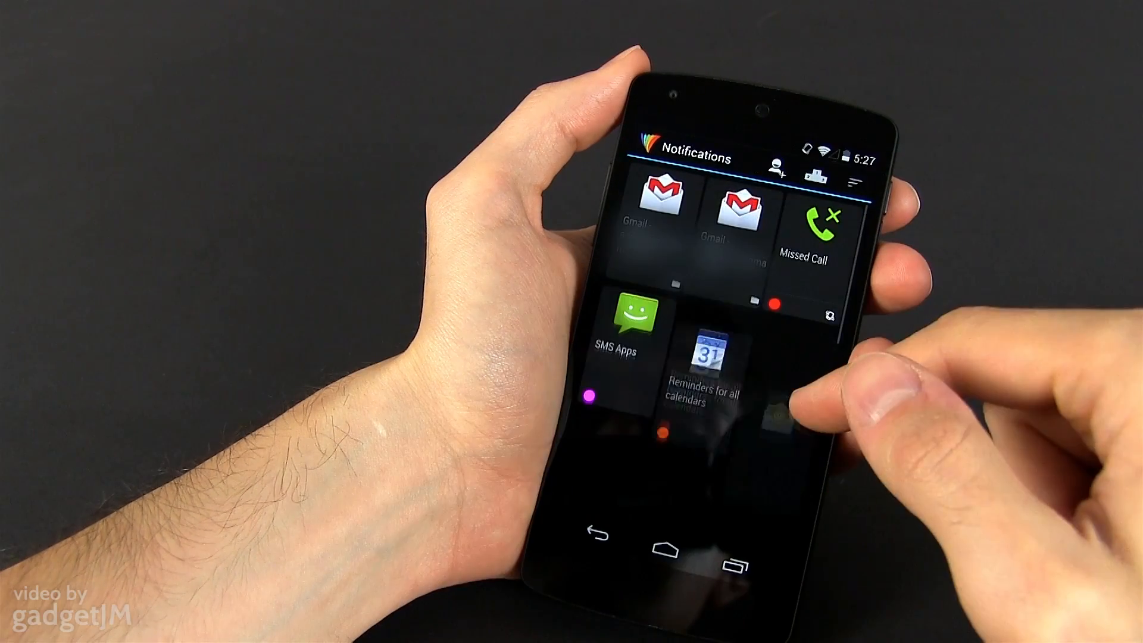
# Scroll through General Settings past Root mode, LED Brightness and S3 mode, then open additional supported apps
pyautogui.scroll(-3)
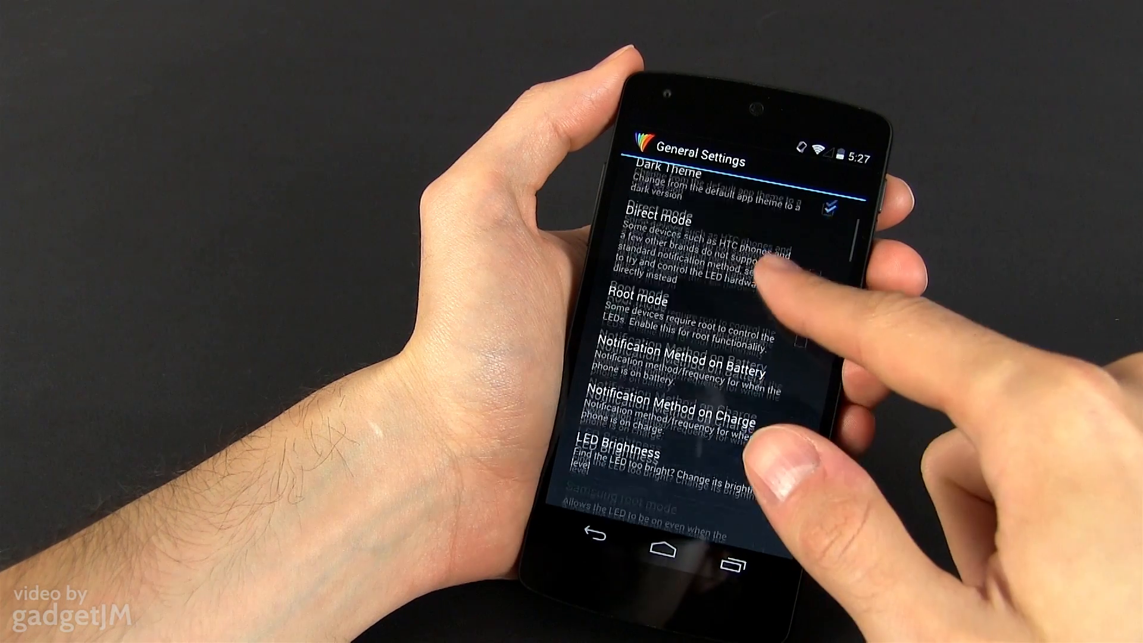
pyautogui.scroll(-3)
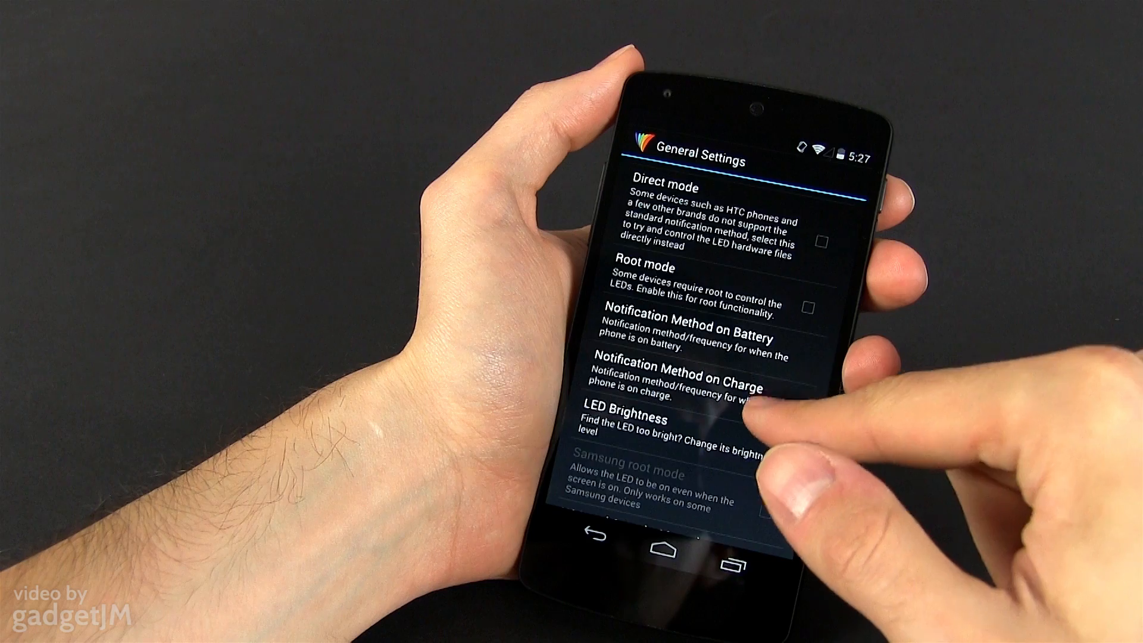
pyautogui.scroll(-3)
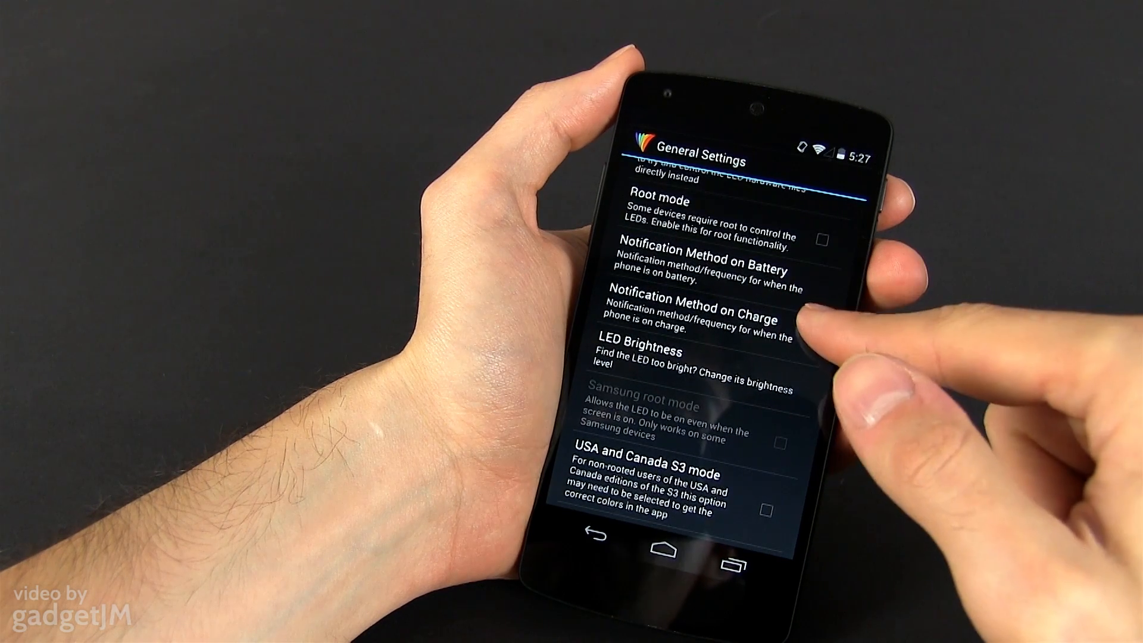
pyautogui.click(590, 539)
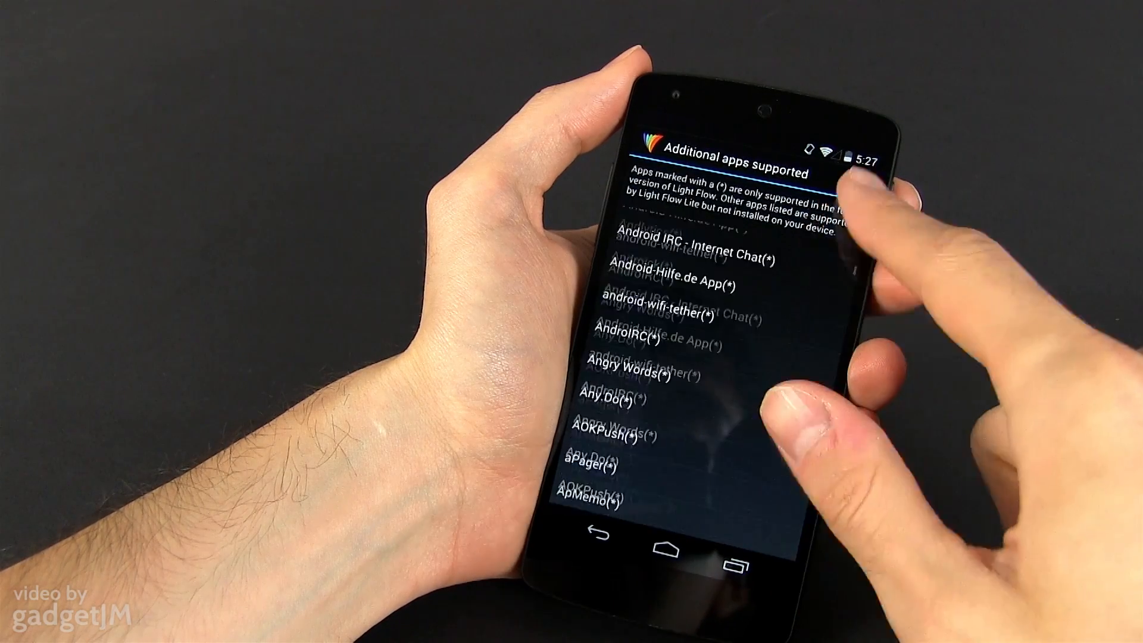
# Scroll the additional supported apps list down to entries beginning with M
pyautogui.scroll(-3)
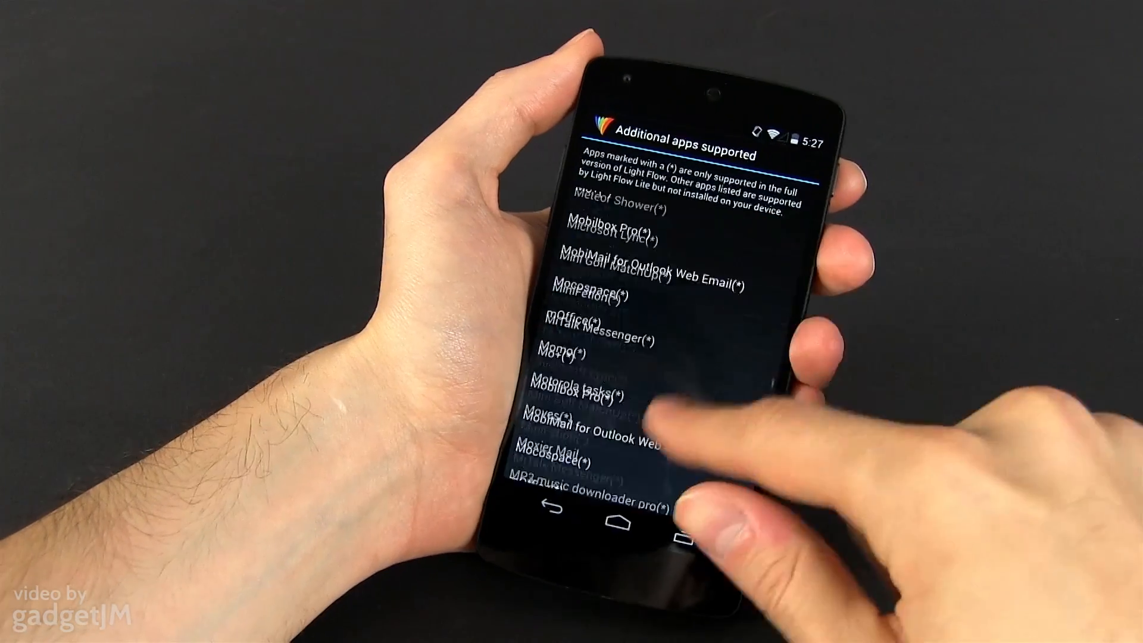